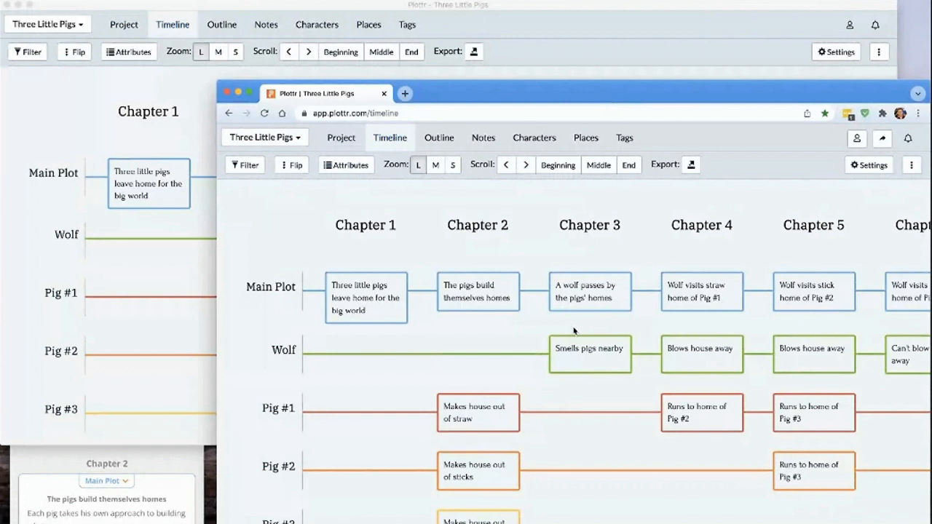
pyautogui.moveTo(293, 239)
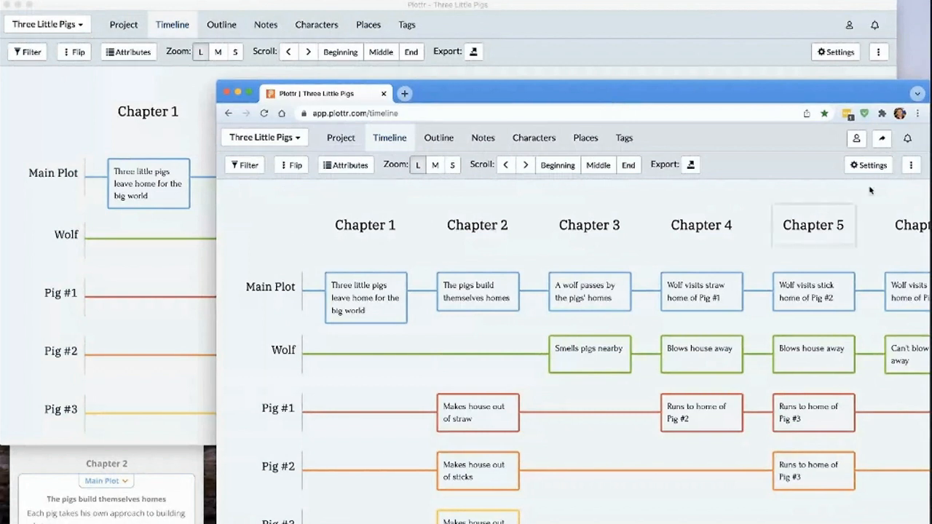
# Check the project's sharing options, then add a new notes line to the opening Main Plot scene's description
pyautogui.click(883, 139)
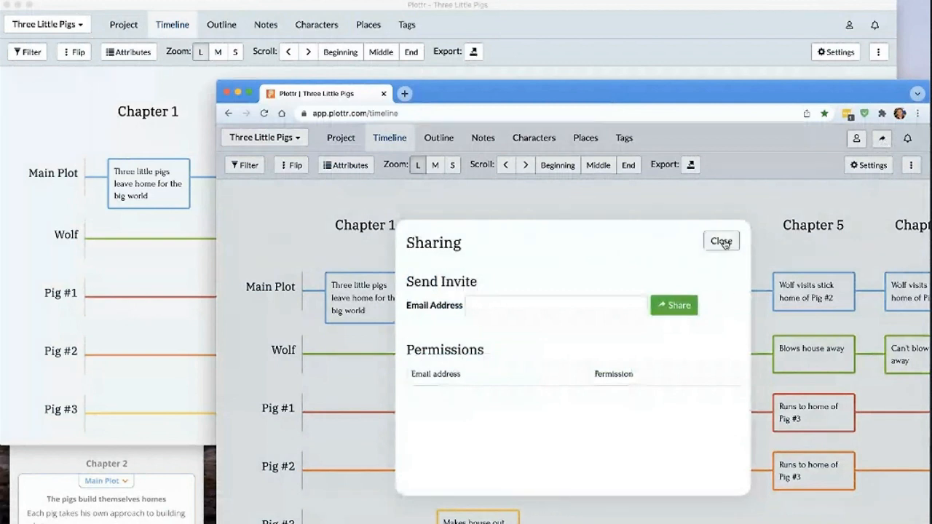
pyautogui.click(720, 242)
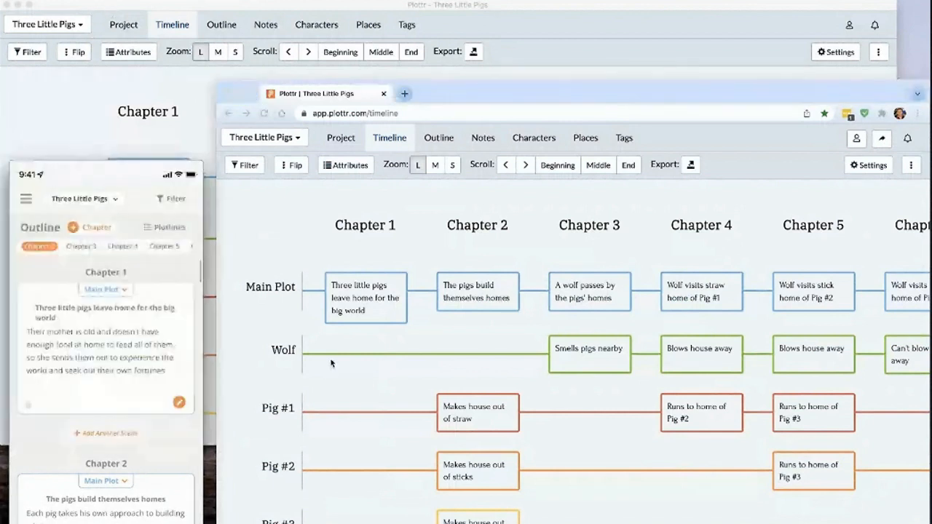
pyautogui.click(366, 297)
pyautogui.write('I have an i')
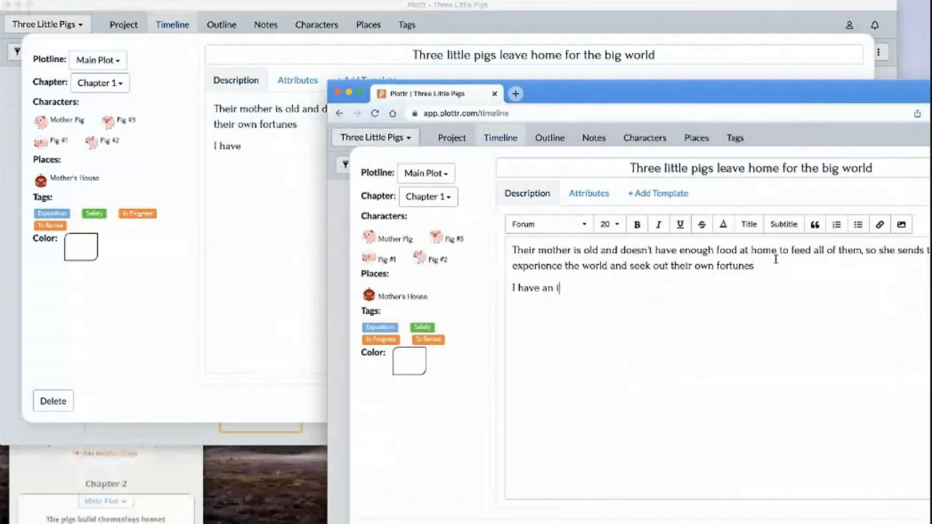
pyautogui.write('dea')
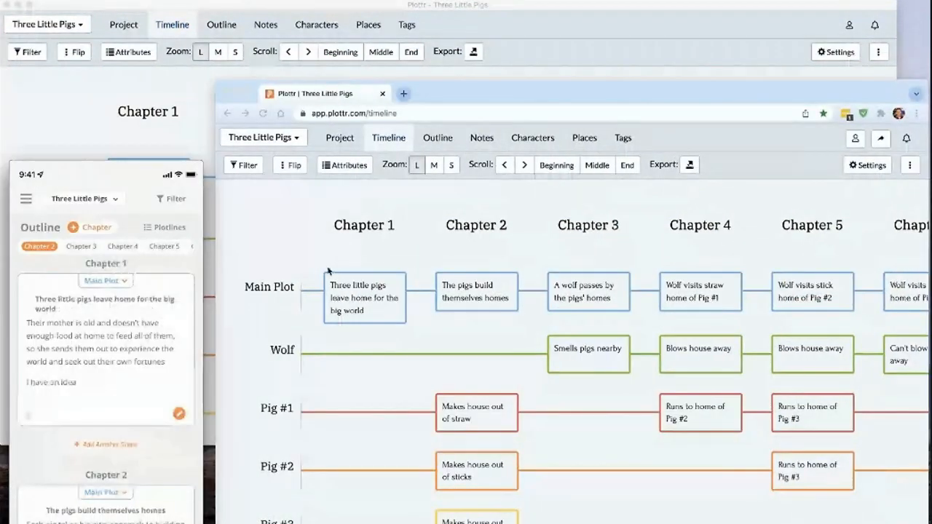
pyautogui.moveTo(263, 236)
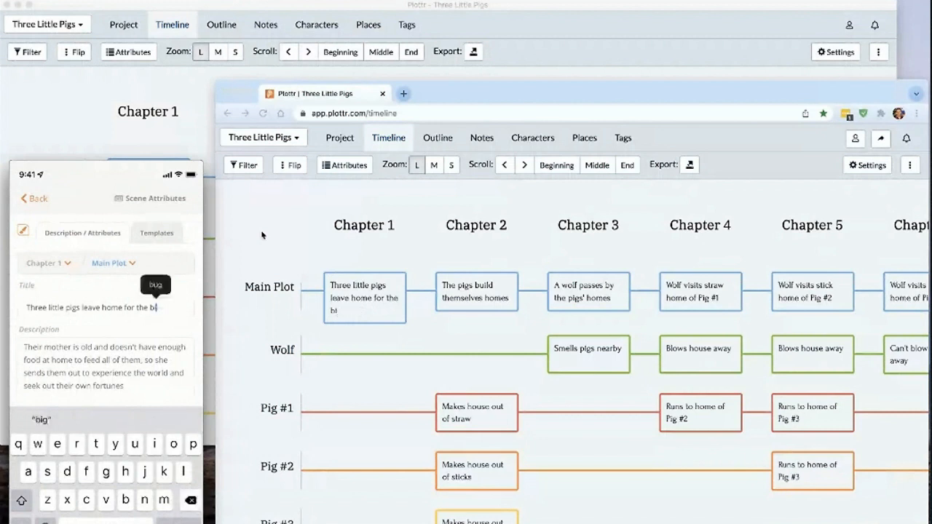
# Erase the last letters of the opening scene's title on mobile so the timeline card updates live
pyautogui.press('backspace')
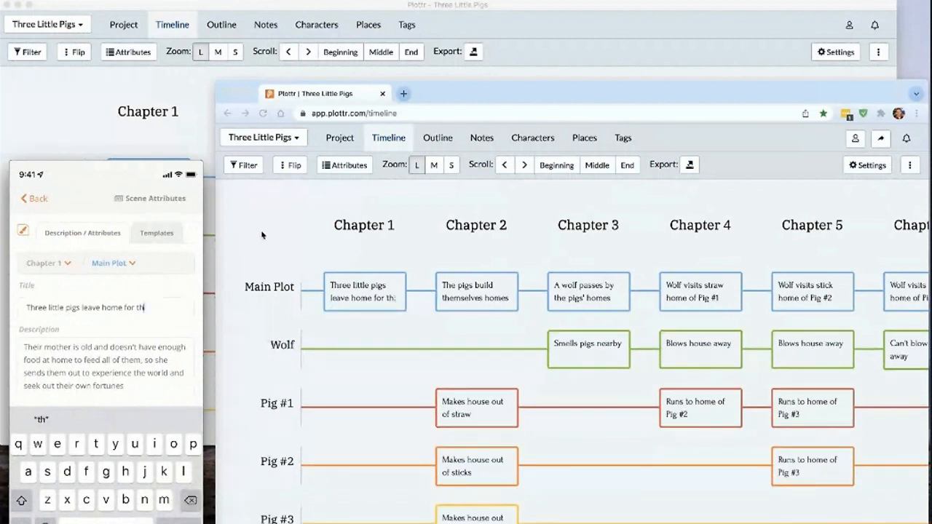